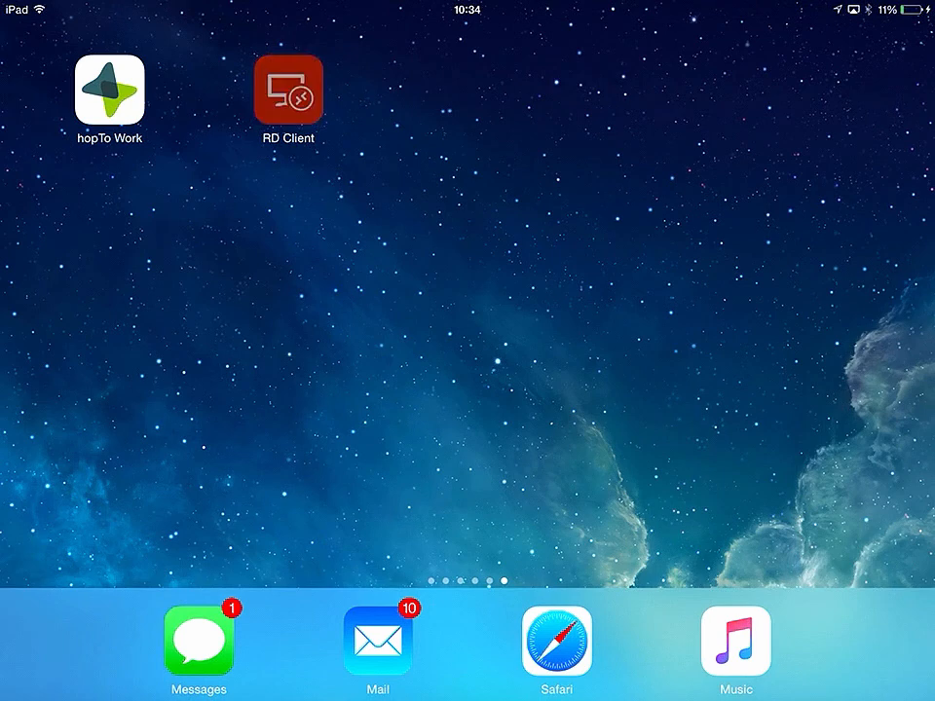
Launch the RD Client and connect to the rds-demo1 Windows server desktop
click(289, 91)
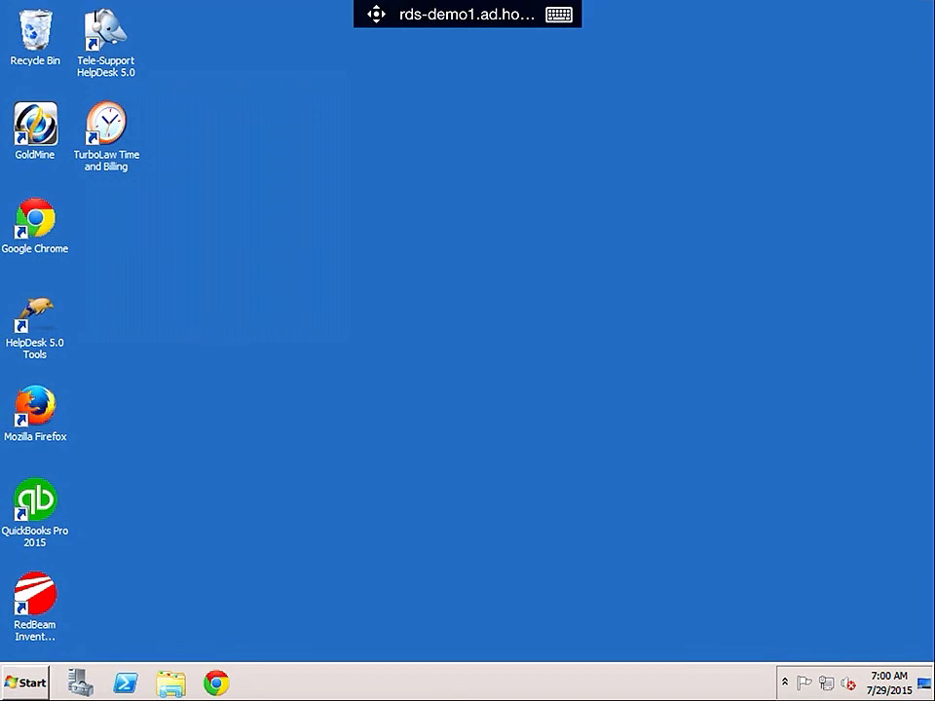
click(27, 682)
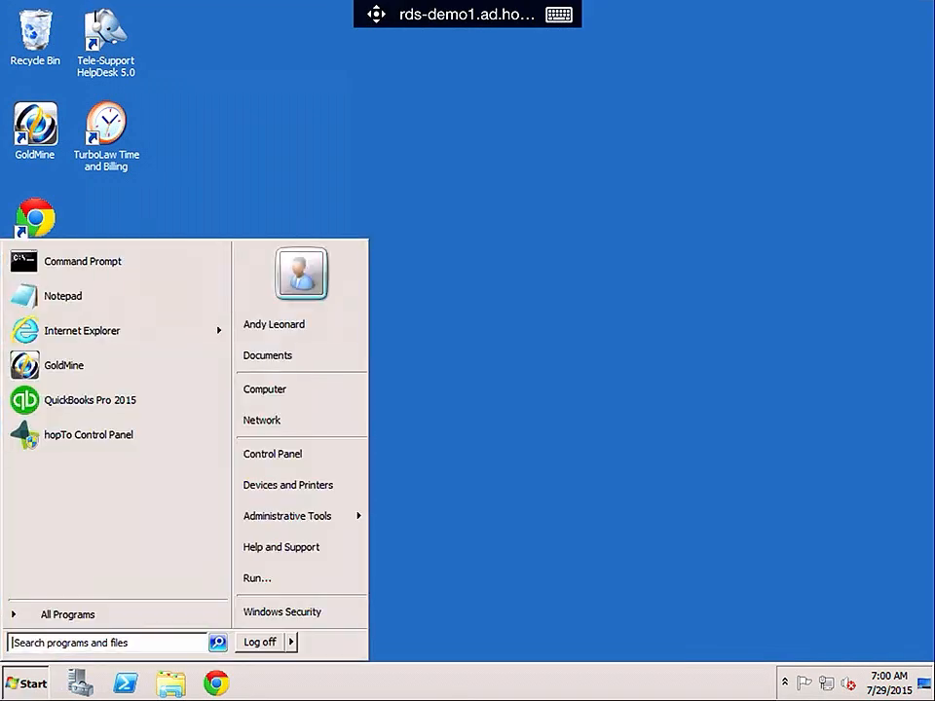
click(66, 616)
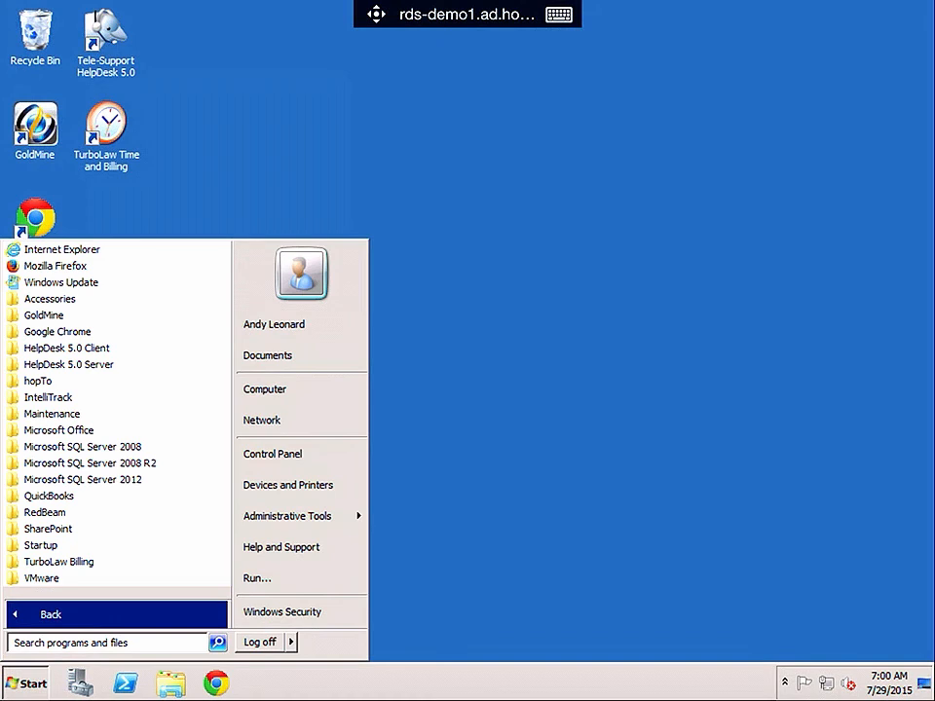
click(58, 331)
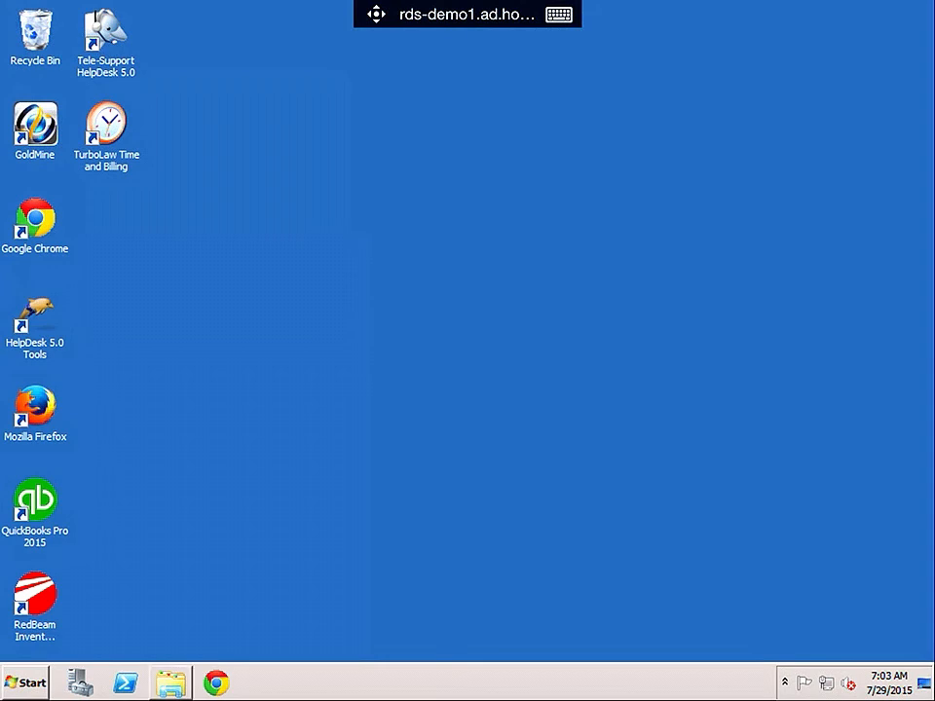
click(169, 682)
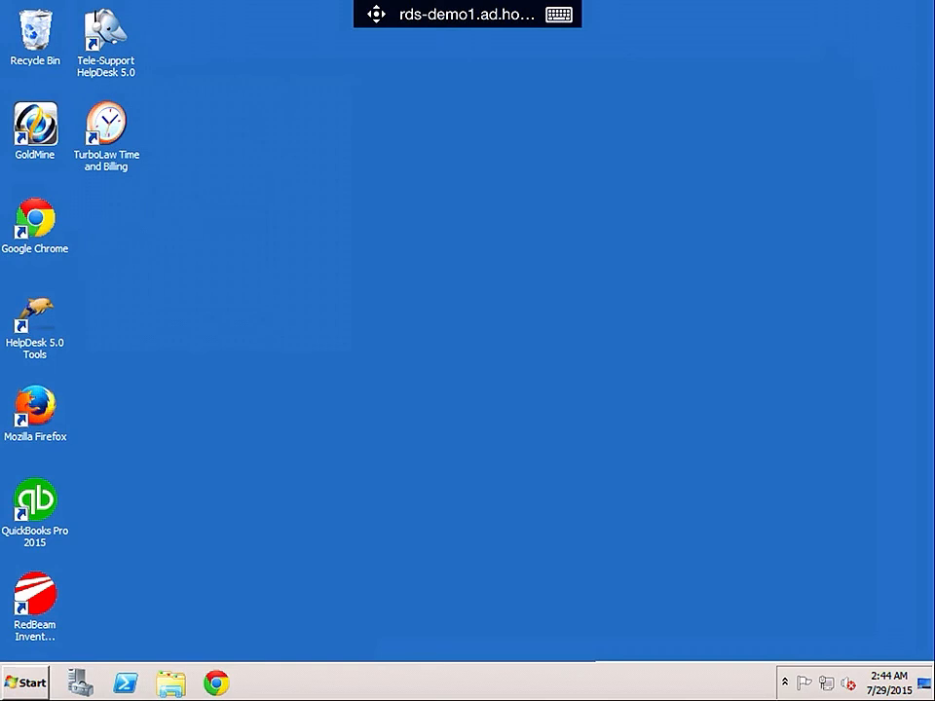
Start QuickBooks Pro 2015, choose Install Later, and open the sample product-based company file
double_click(35, 503)
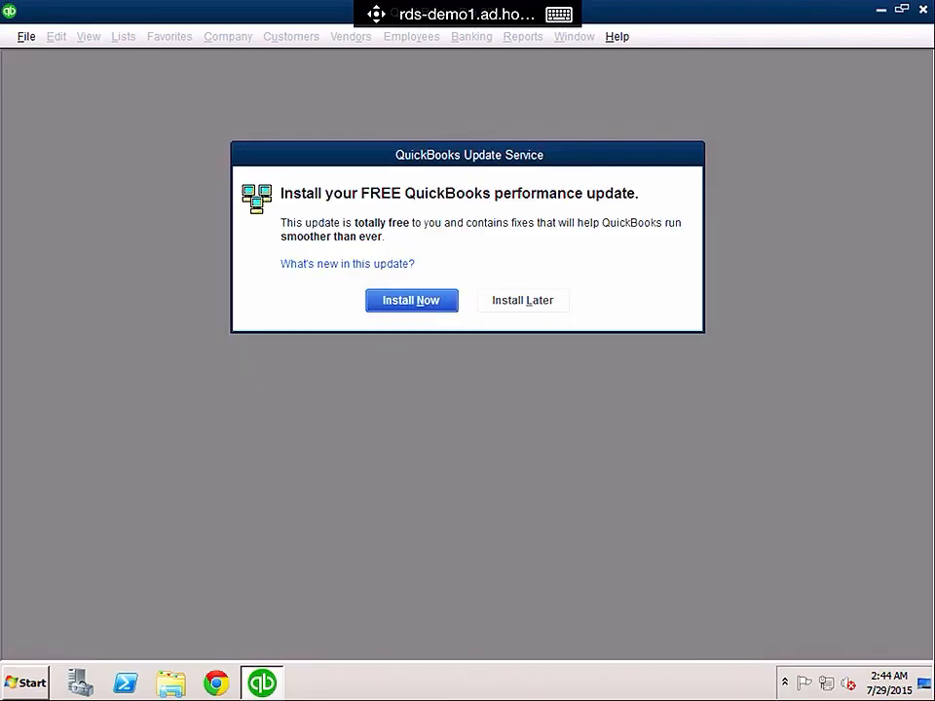
click(522, 300)
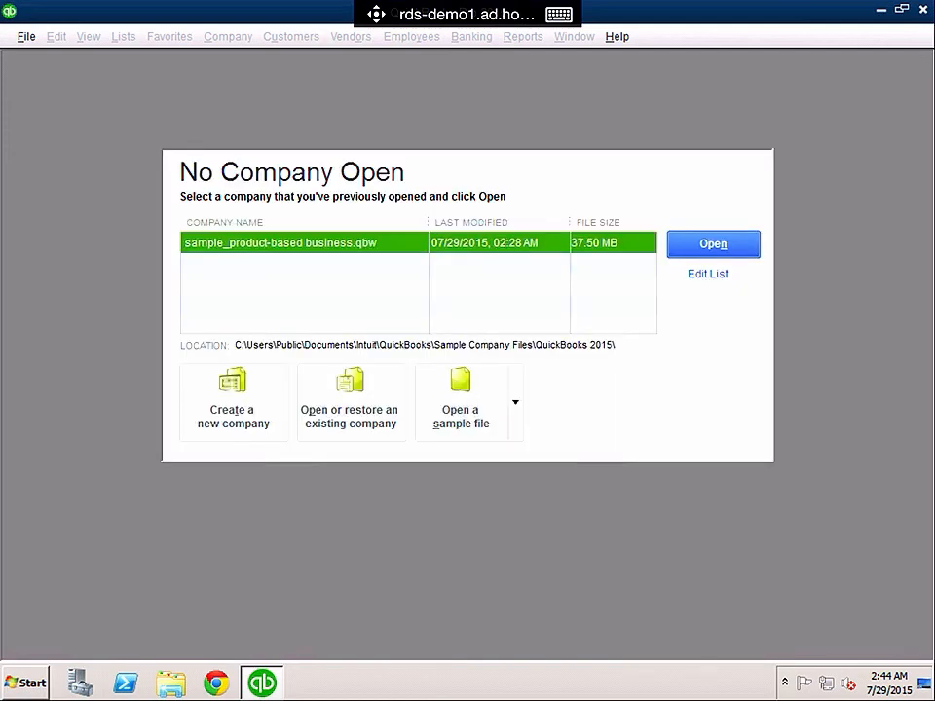
click(713, 243)
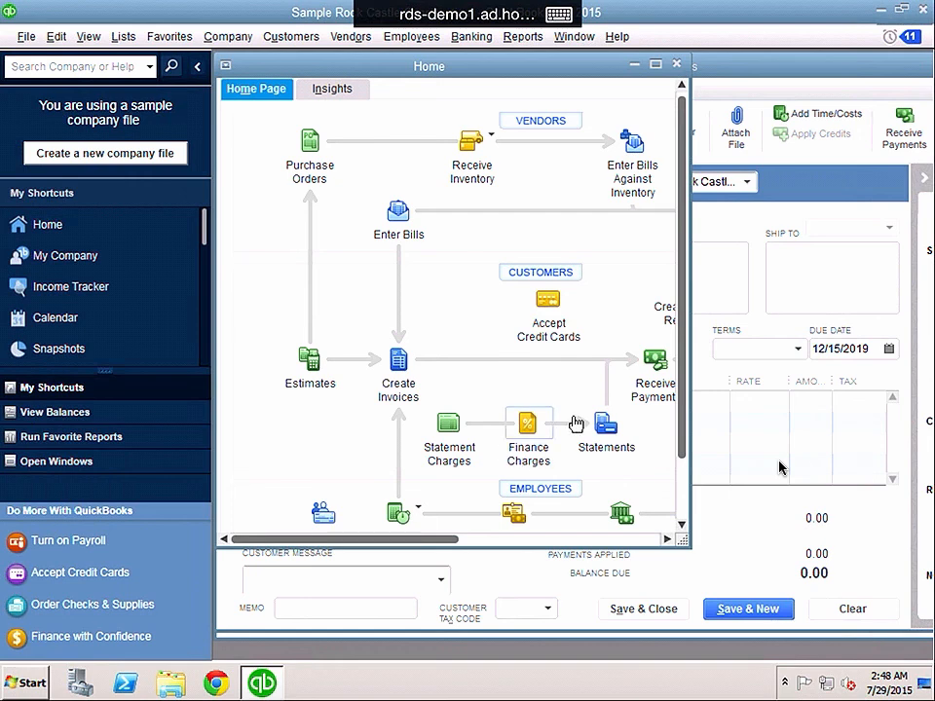
mouse_move(529, 425)
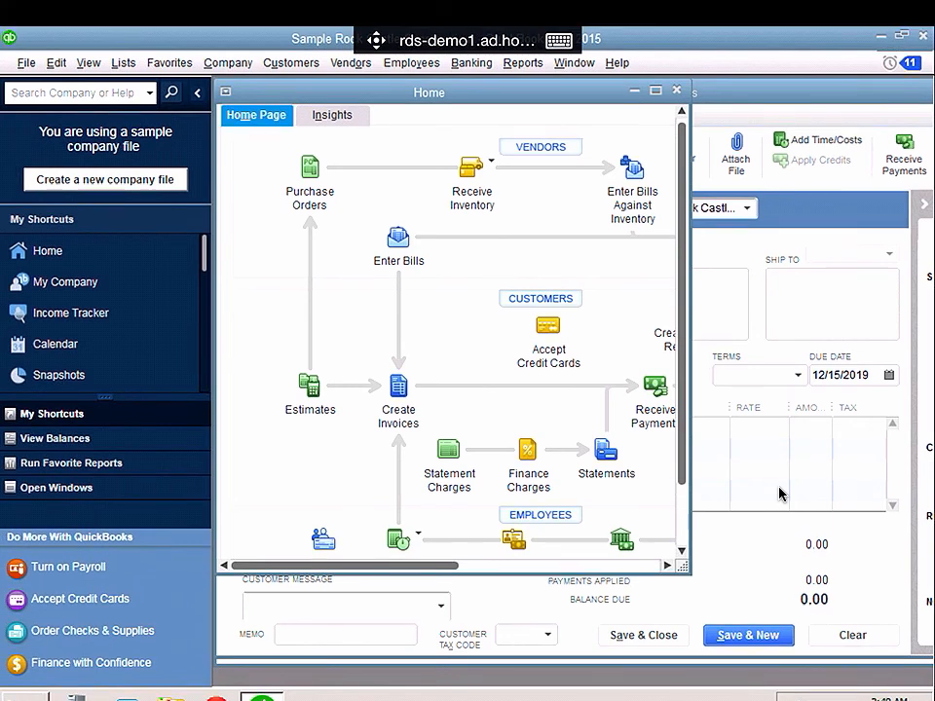
Start a new invoice via Customers > Create Invoices, giving blank invoice 1100
click(290, 62)
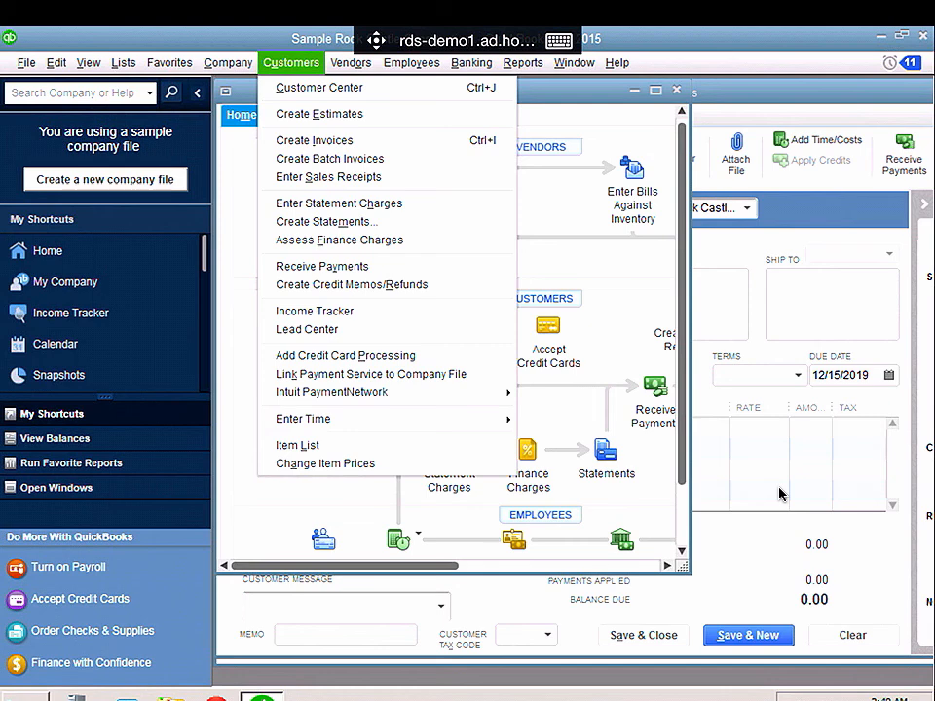
click(315, 141)
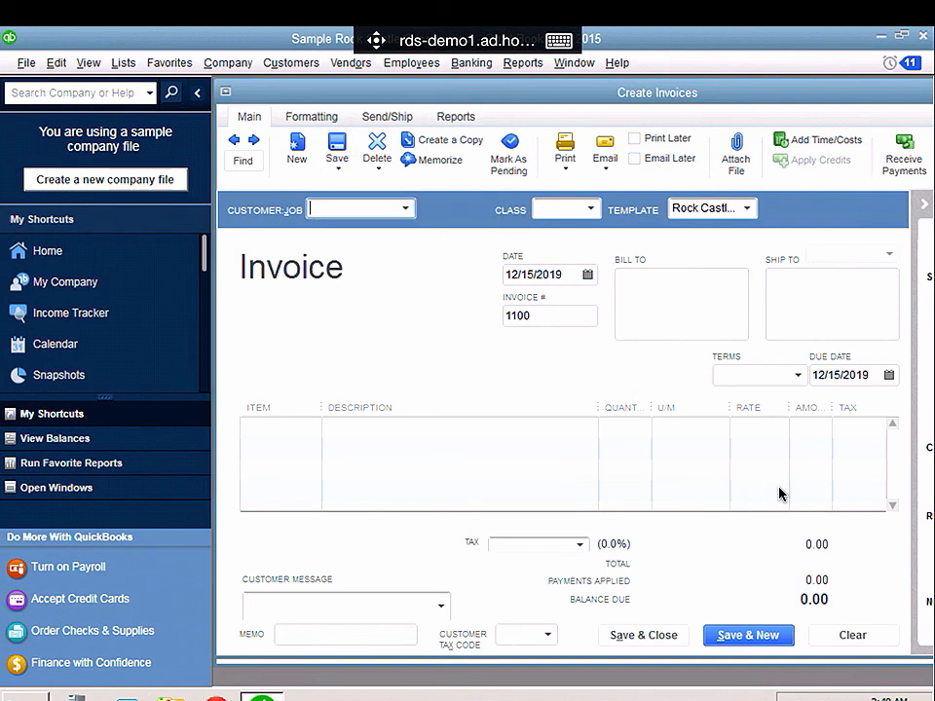
Select Allard, Robert as Customer:Job and move to the first Description cell
click(398, 207)
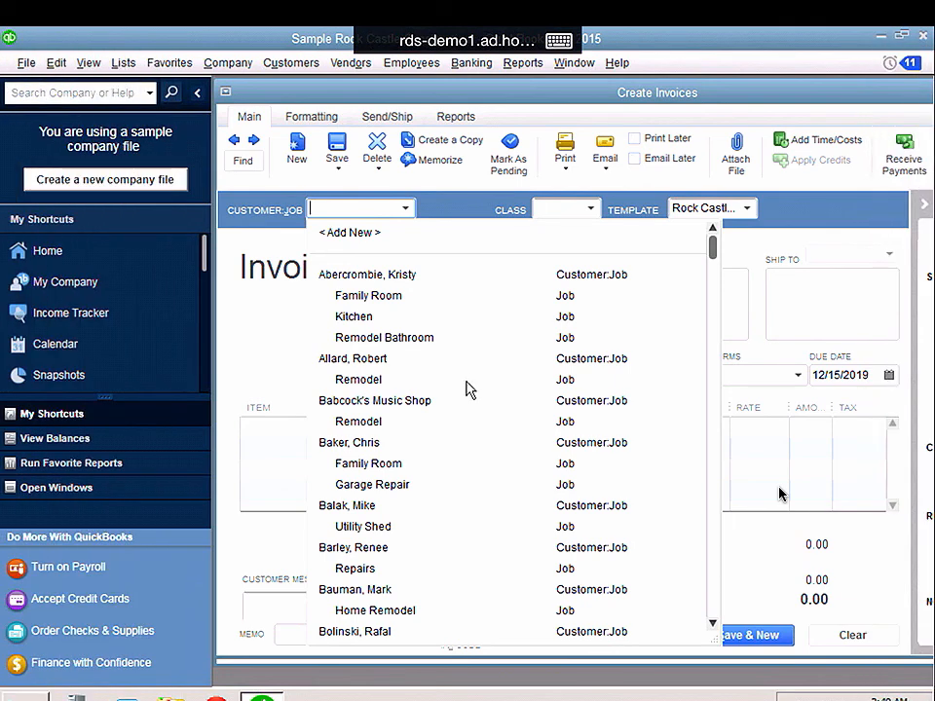
mouse_move(369, 358)
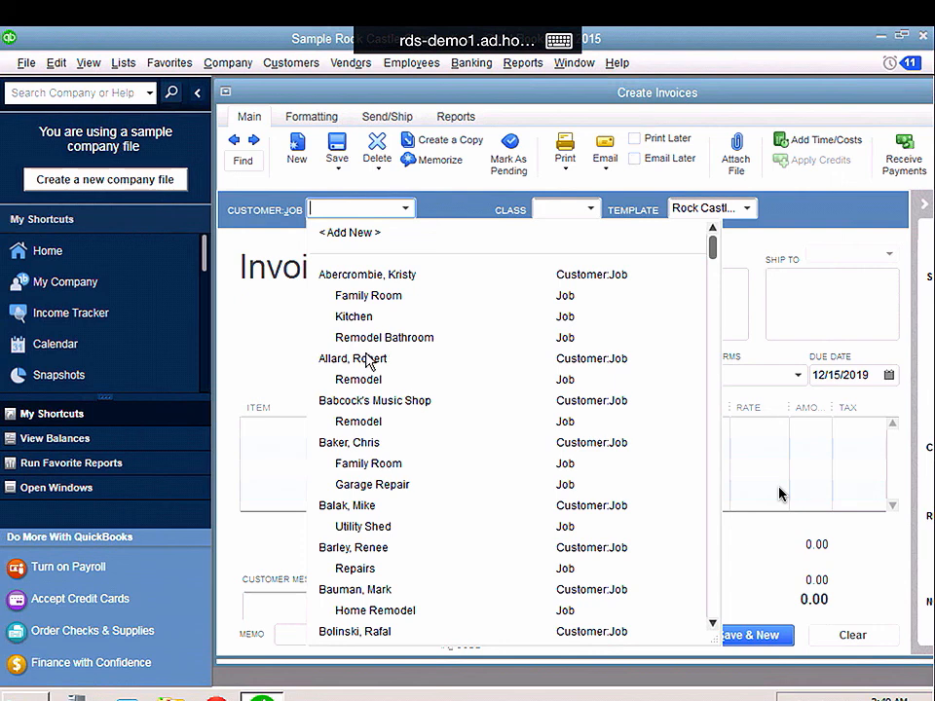
click(353, 359)
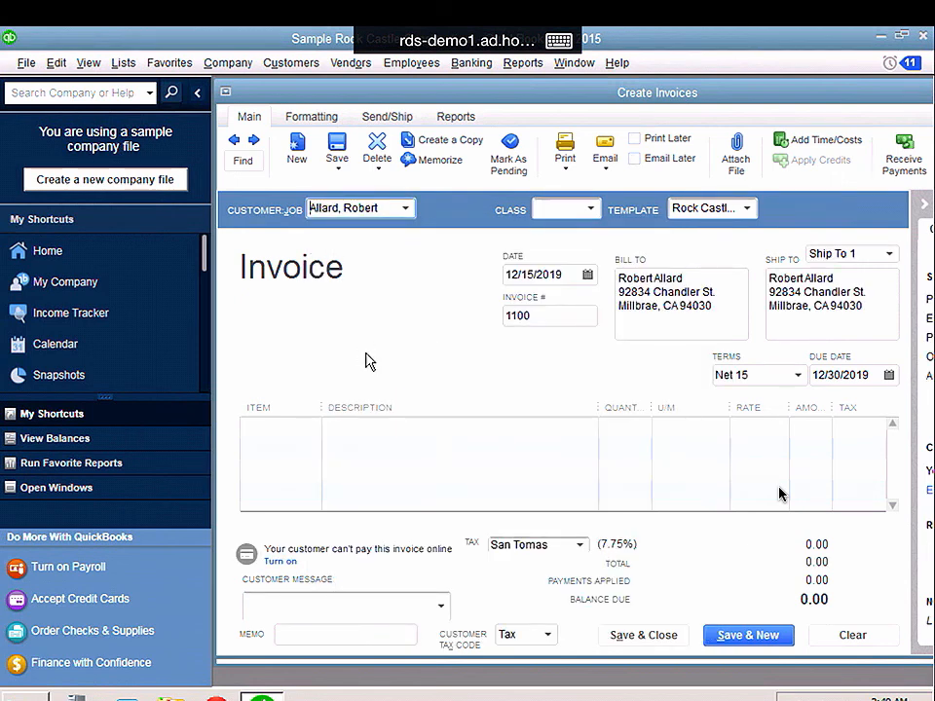
mouse_move(380, 407)
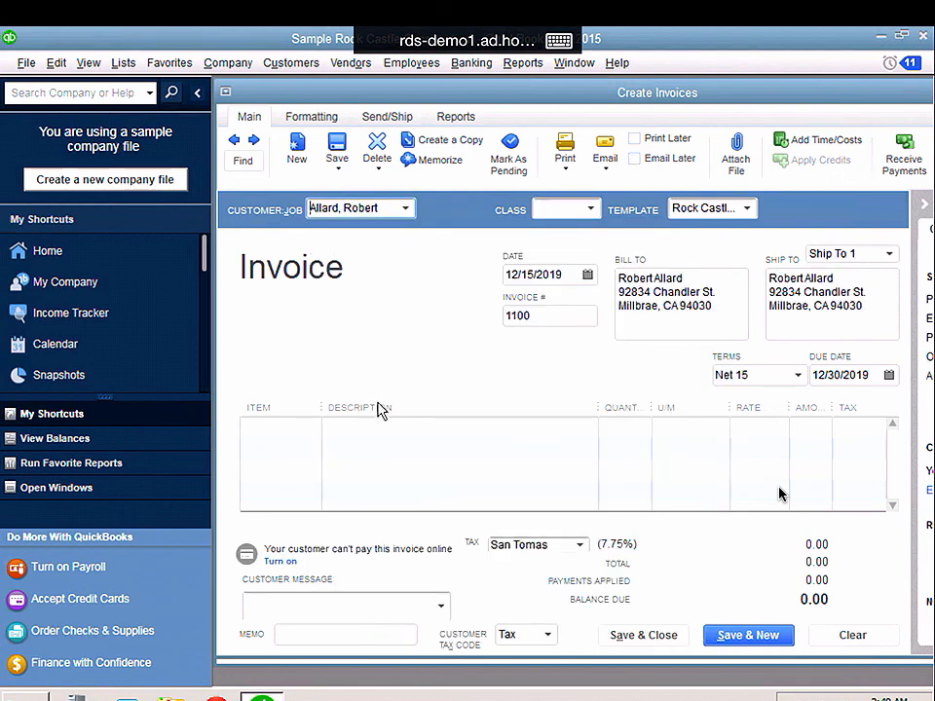
click(370, 427)
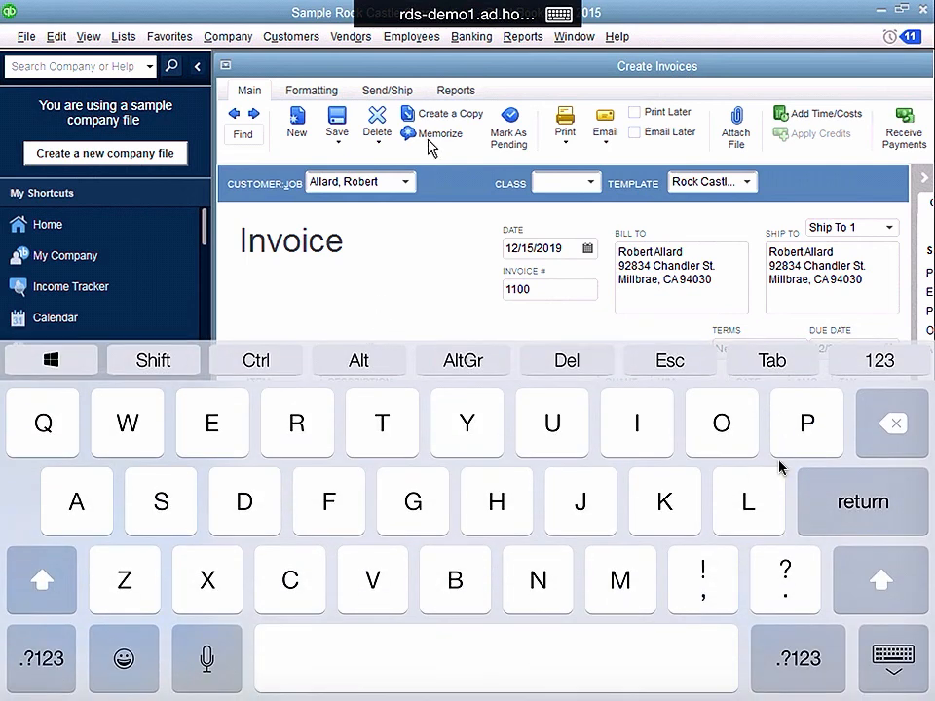
mouse_move(433, 132)
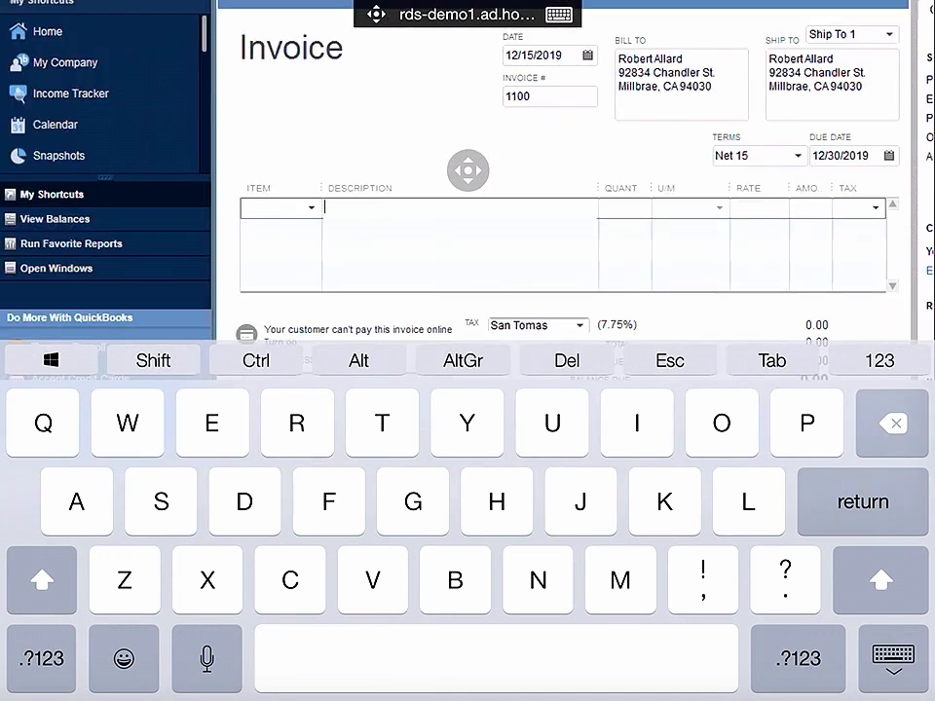
Enter 'test' as the first line's description using the iPad keyboard
text(test)
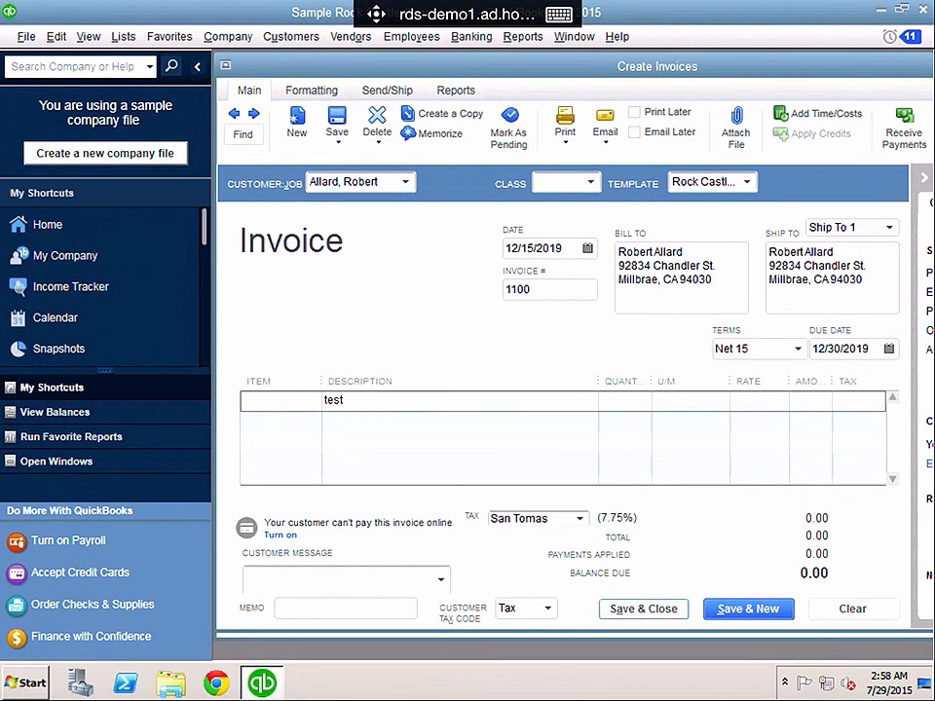
click(46, 224)
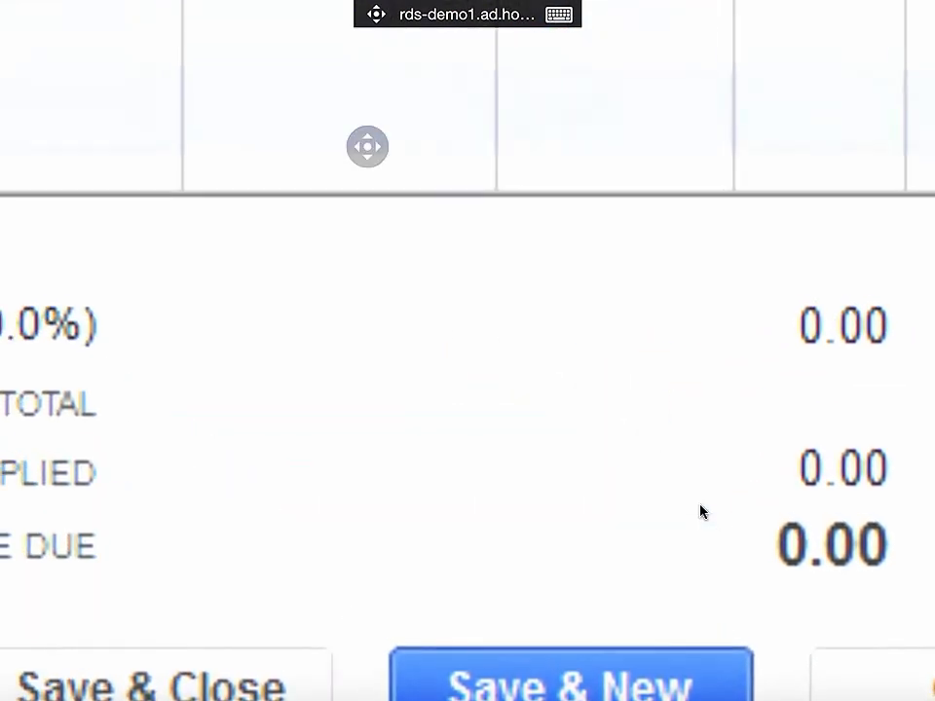
scroll(up, 3)
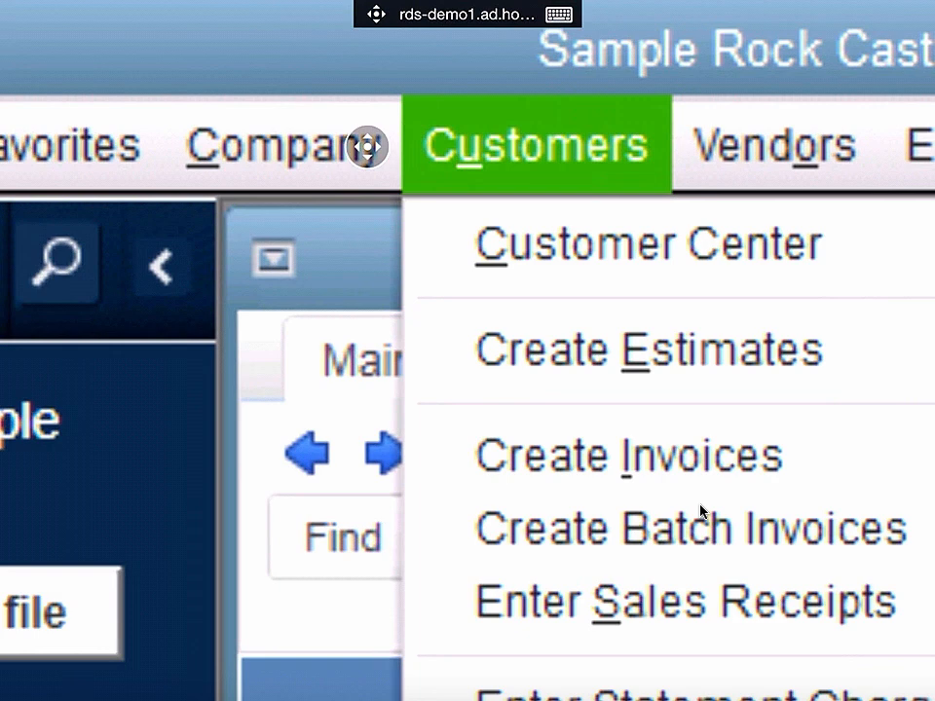
click(283, 144)
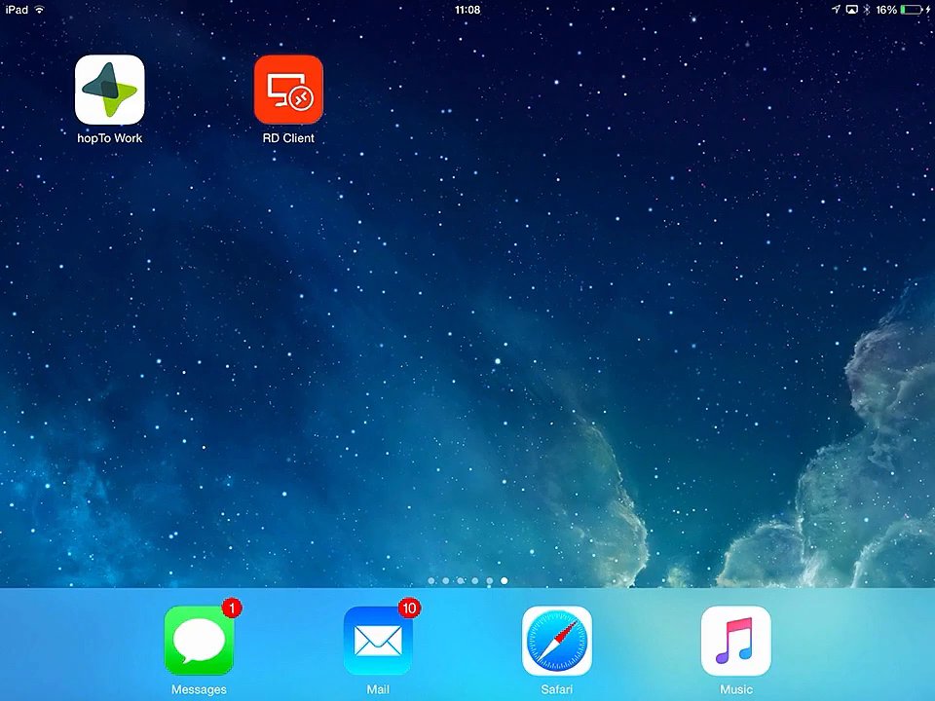
Launch hopTo Work from the home screen to show its All Files folder list
click(109, 88)
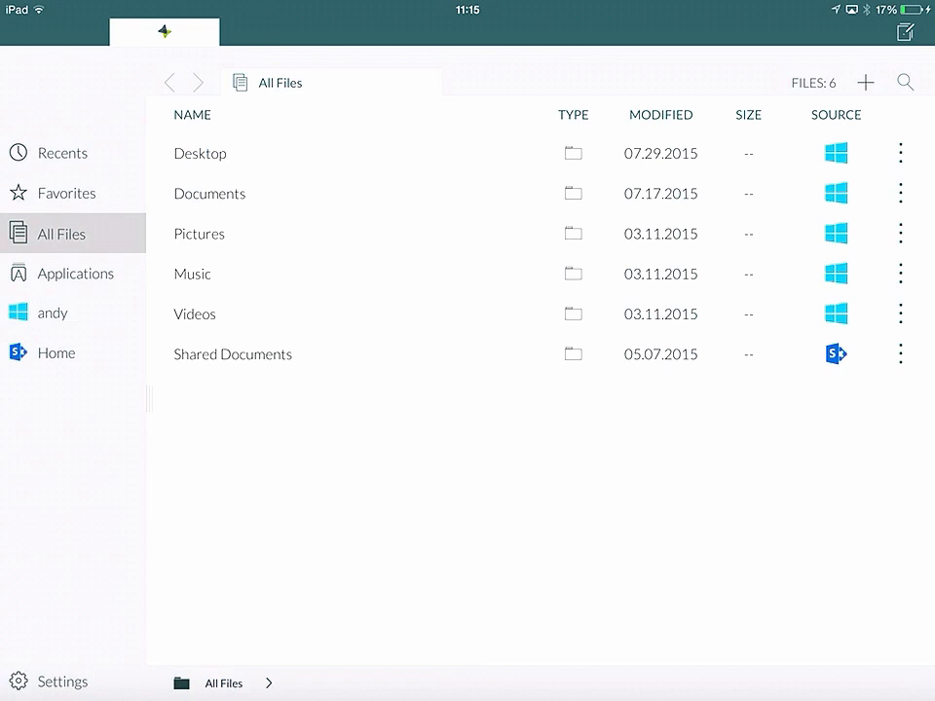
Browse Applications, andy and Documents, then launch QuickBooks Pro 2015 from the Applications list
click(74, 272)
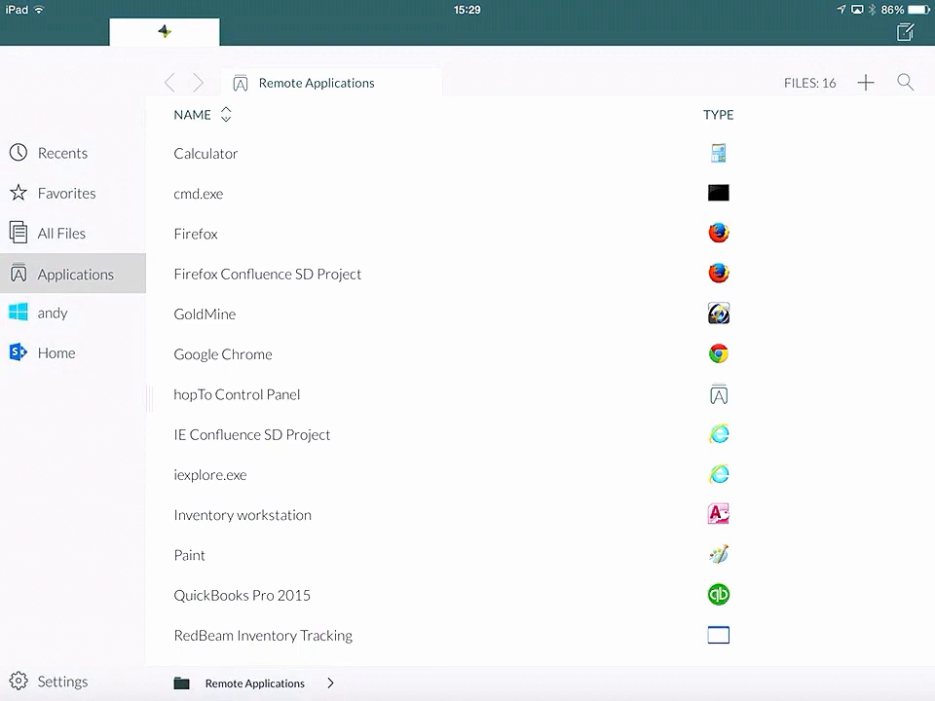
click(53, 312)
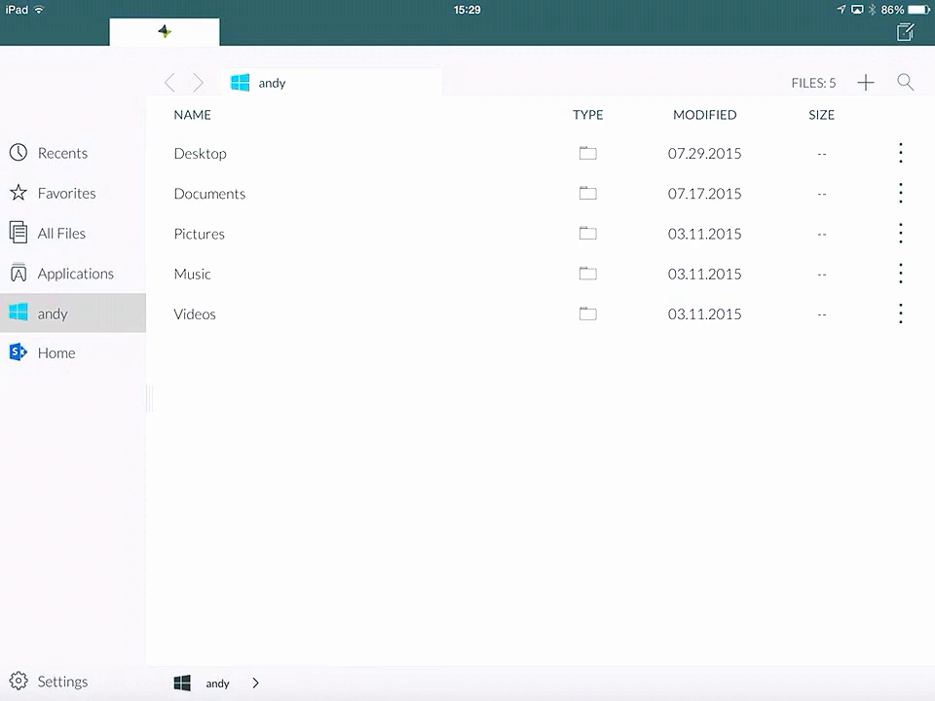
click(211, 194)
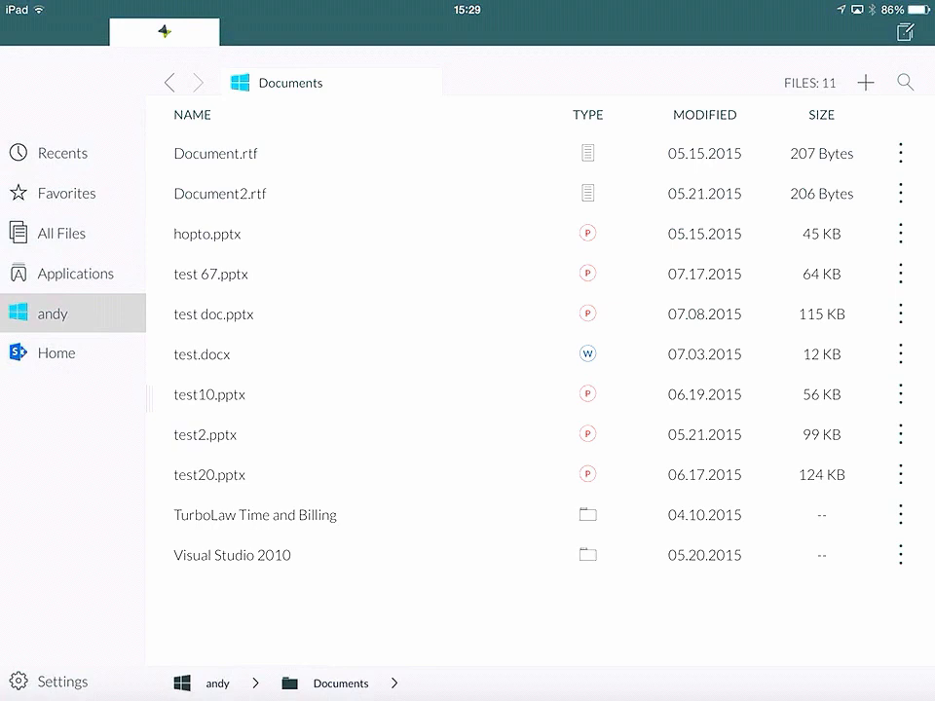
click(74, 273)
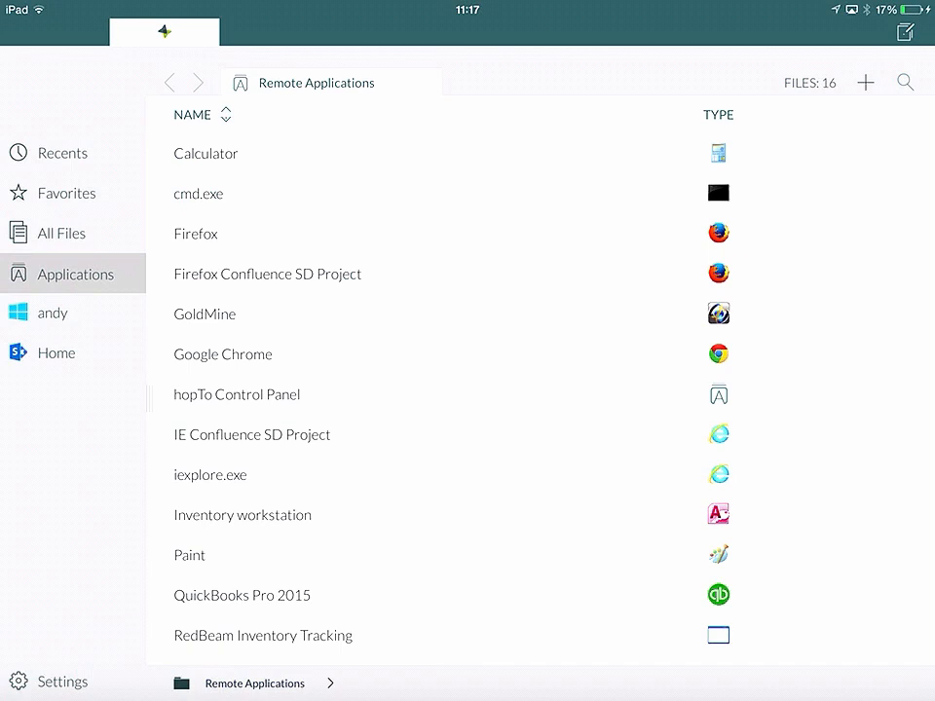
scroll(down, 3)
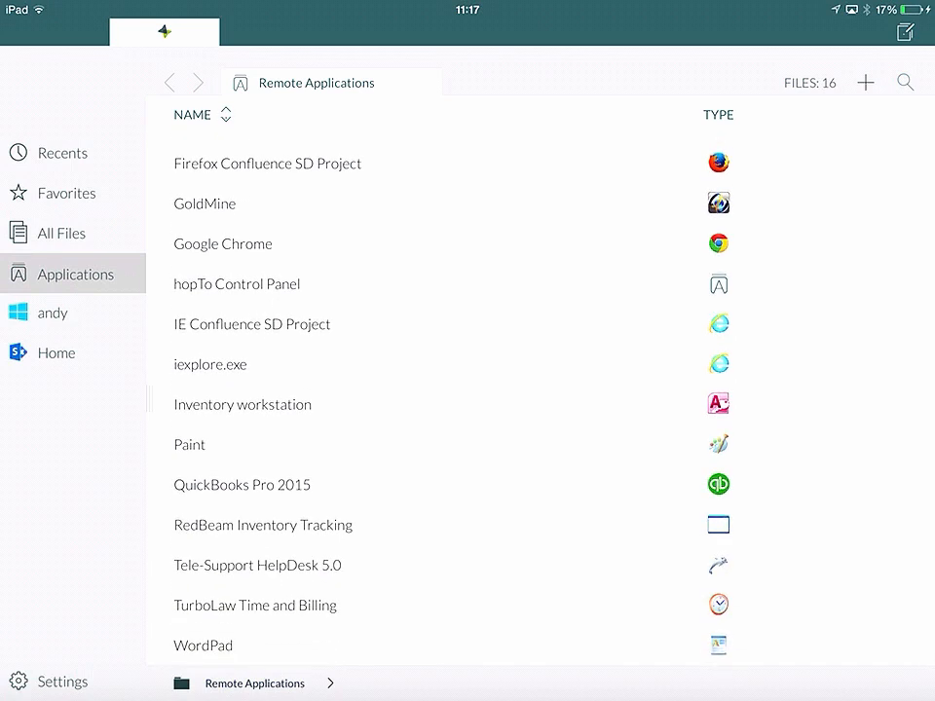
click(241, 483)
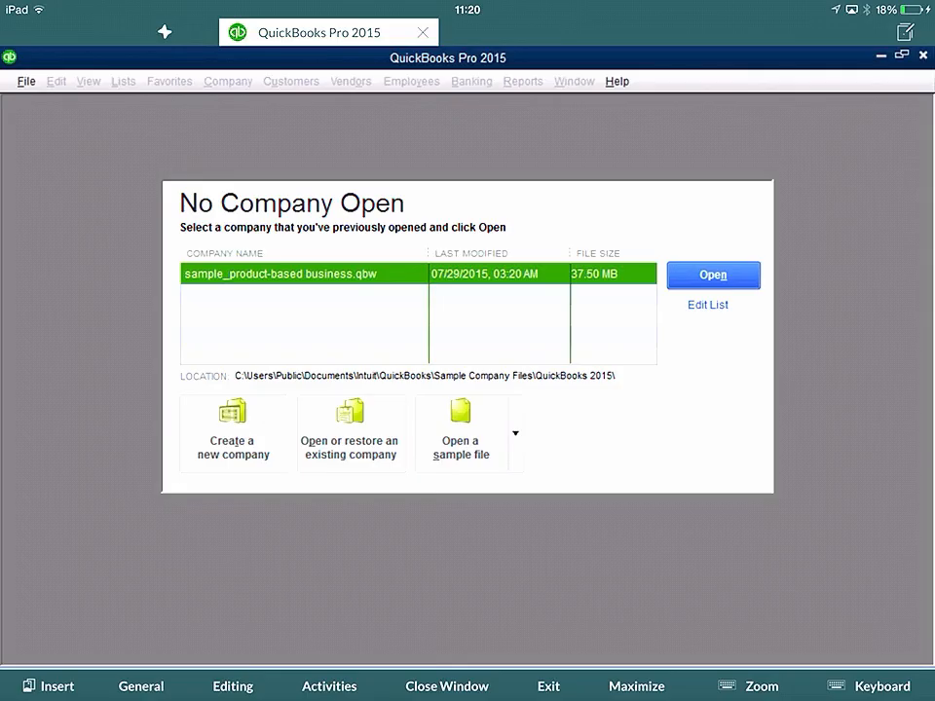
Exit QuickBooks and reach the hopTo Control Panel's MAX editor with QuickBooks Pro 2015 selected
click(713, 275)
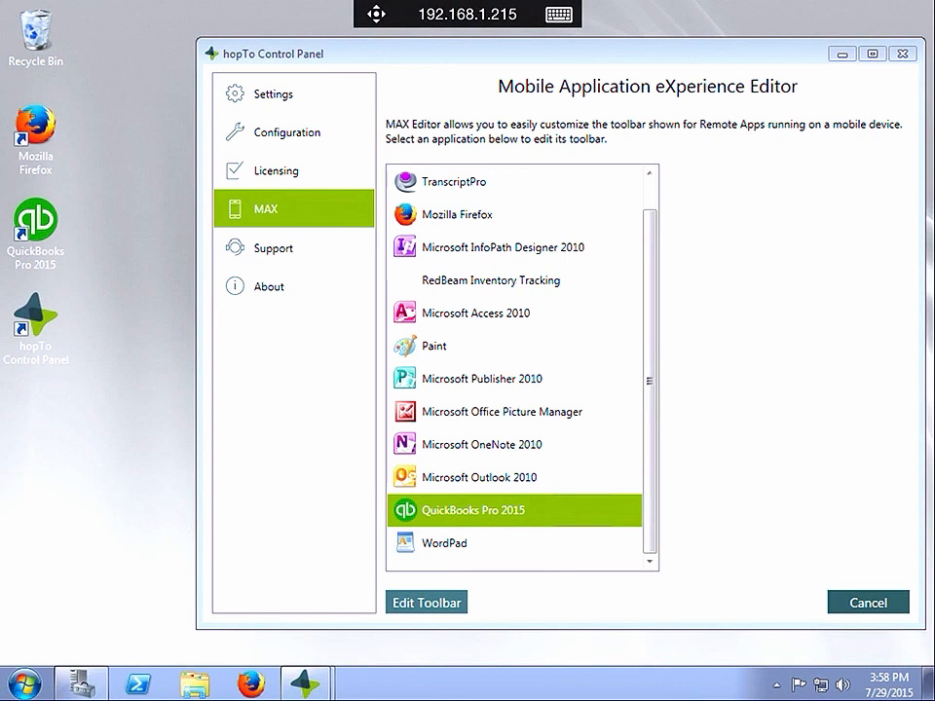
Open Edit Toolbar for QuickBooks Pro 2015 to show its General, Editing and Activities commands
click(426, 602)
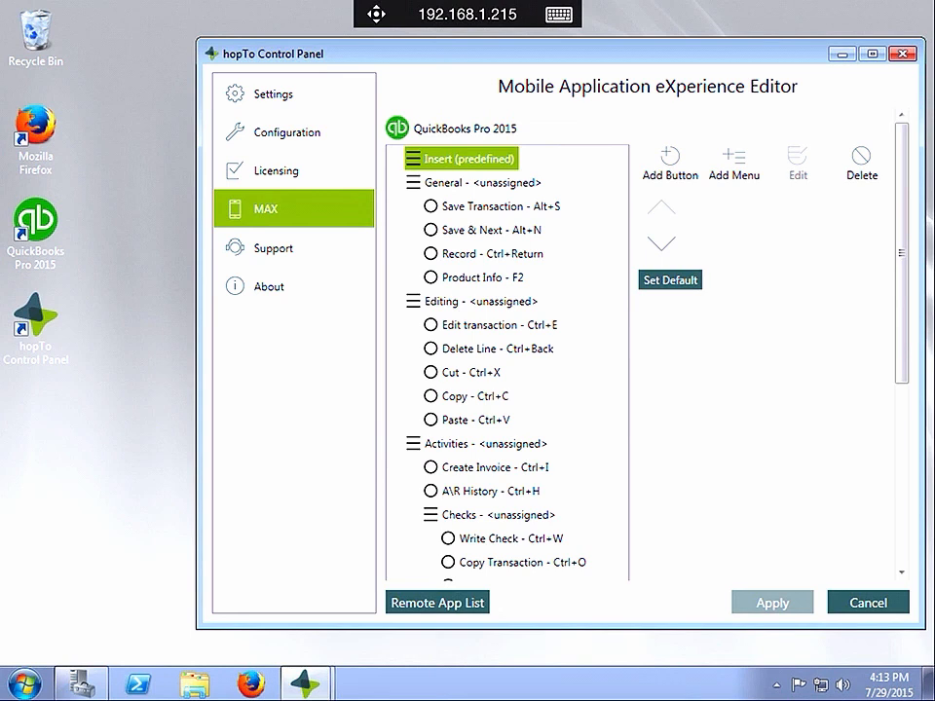
click(737, 156)
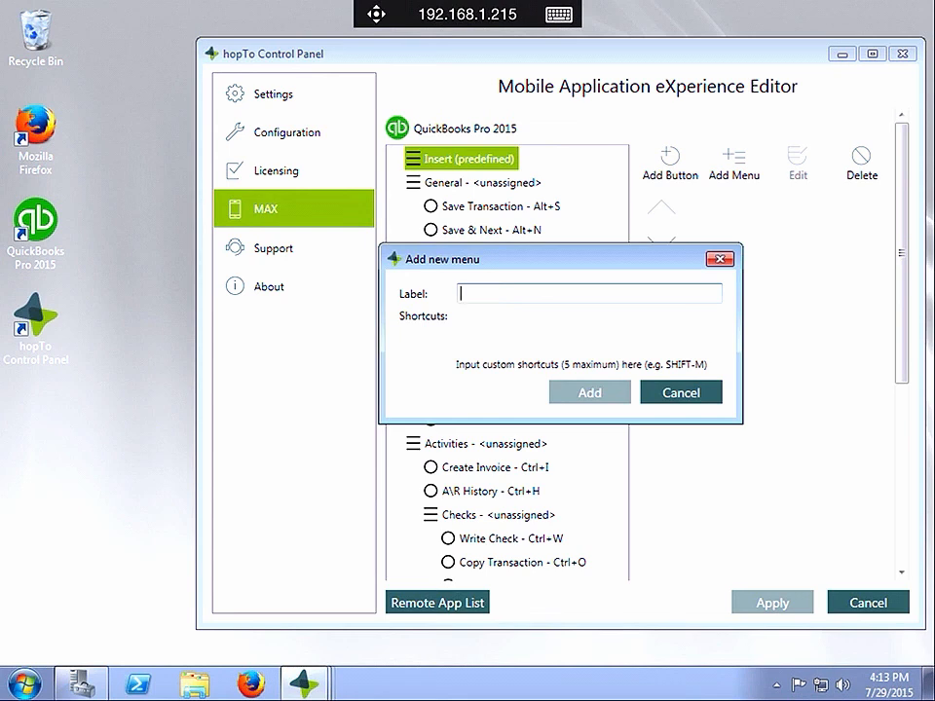
click(682, 392)
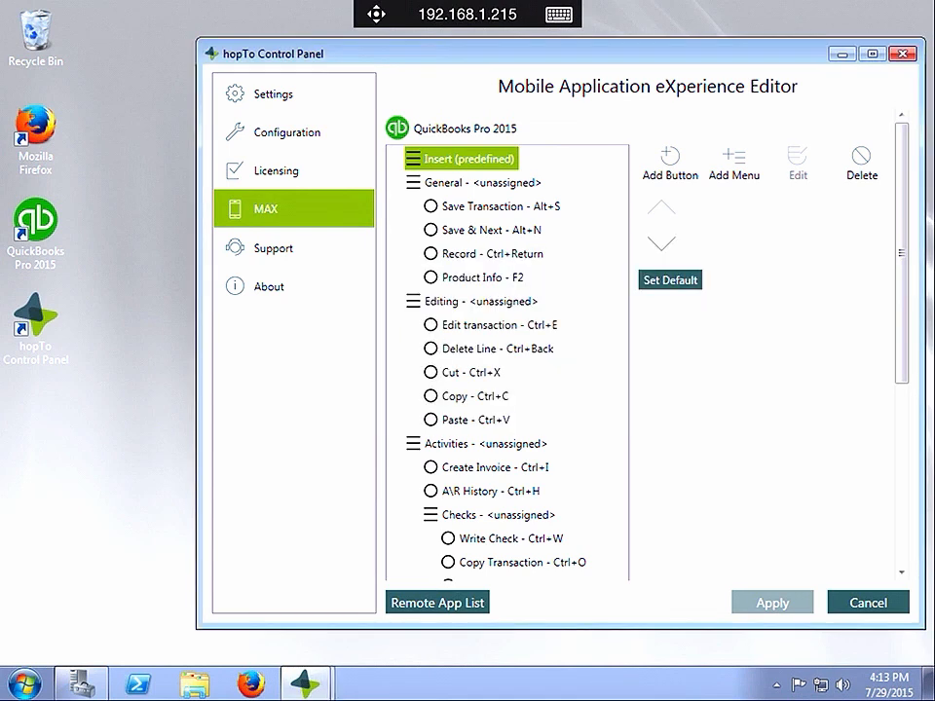
click(477, 183)
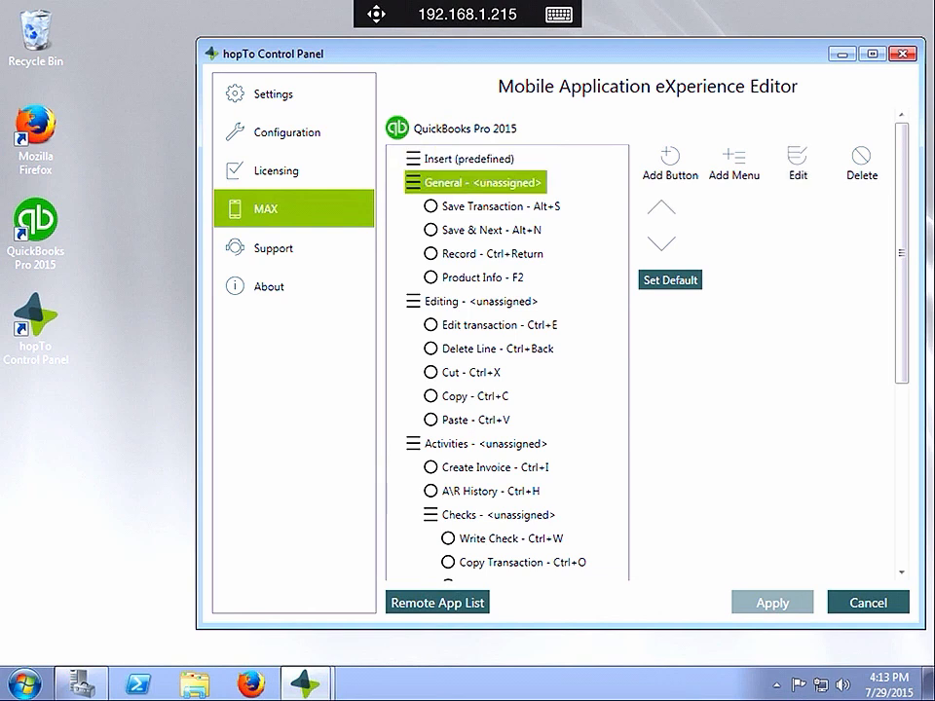
click(670, 156)
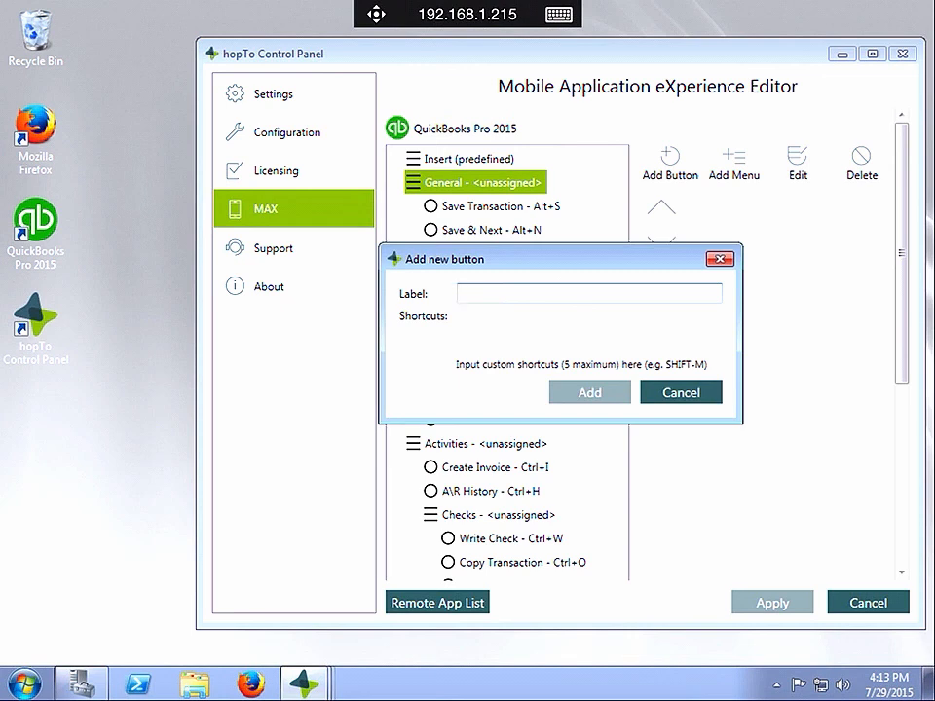
click(682, 392)
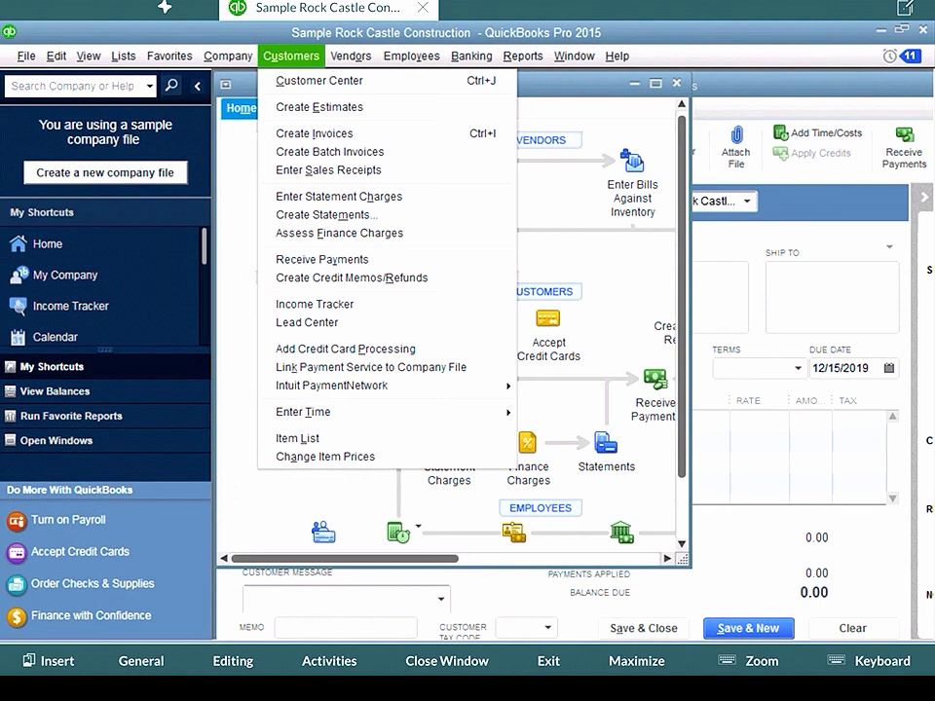
Create a new invoice for Rock Castle Construction, giving blank invoice 1101 dated 12/15/2019
click(313, 133)
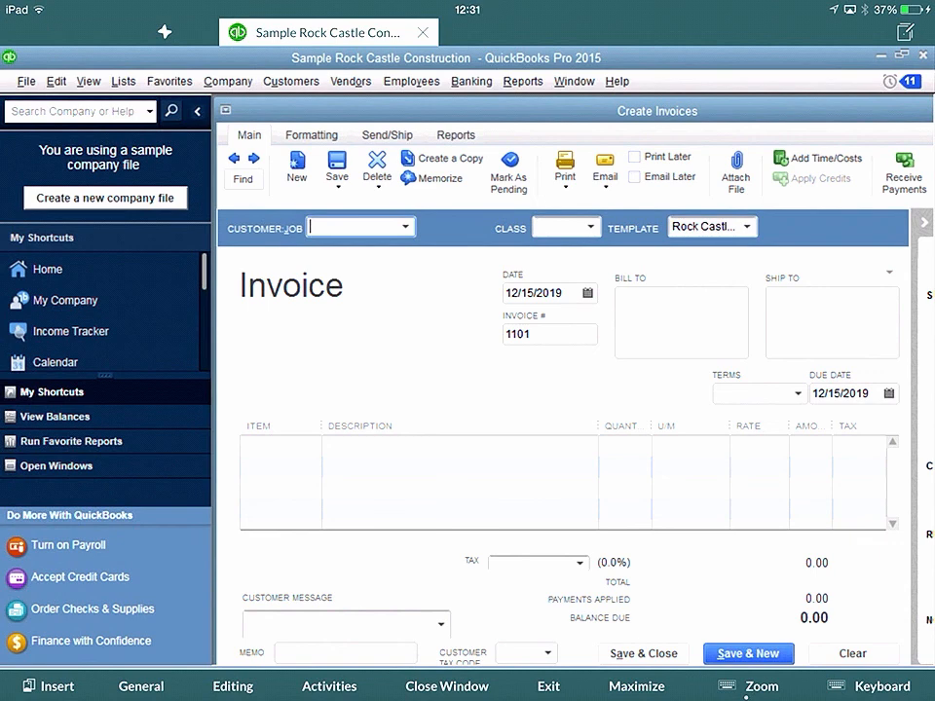
Assign the New Construction class to invoice 1101, toggling MAX Auto Zoom on and back off
click(585, 226)
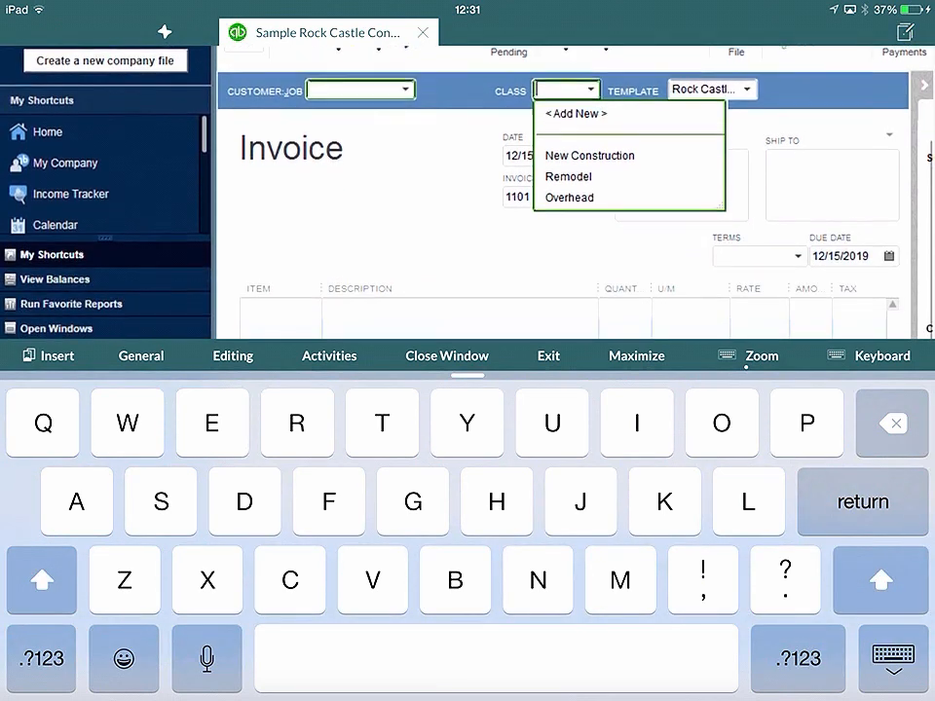
click(589, 156)
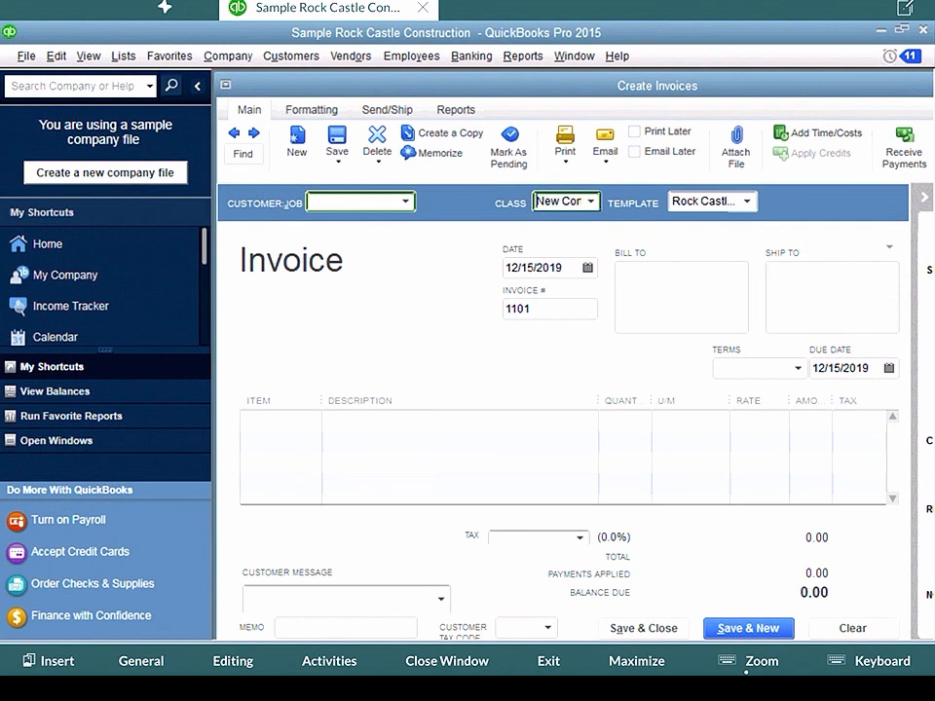
click(760, 661)
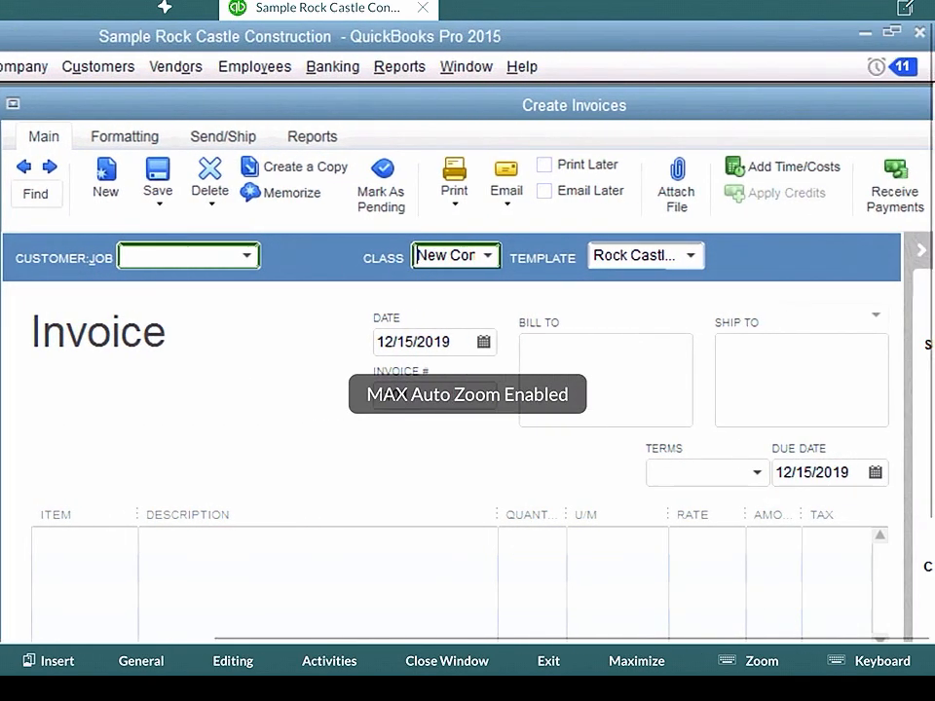
click(761, 660)
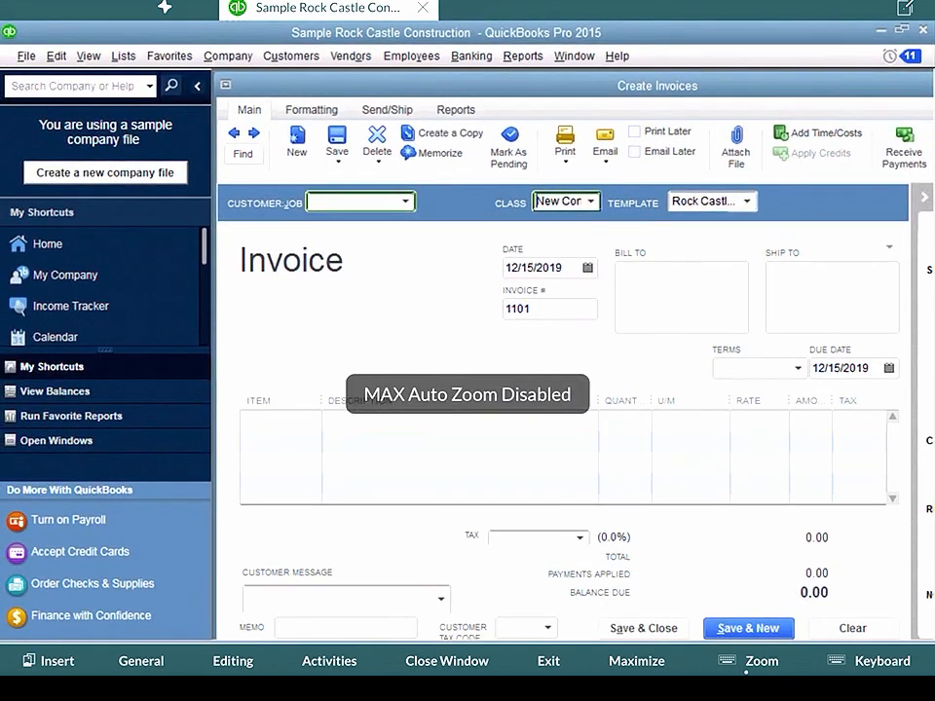